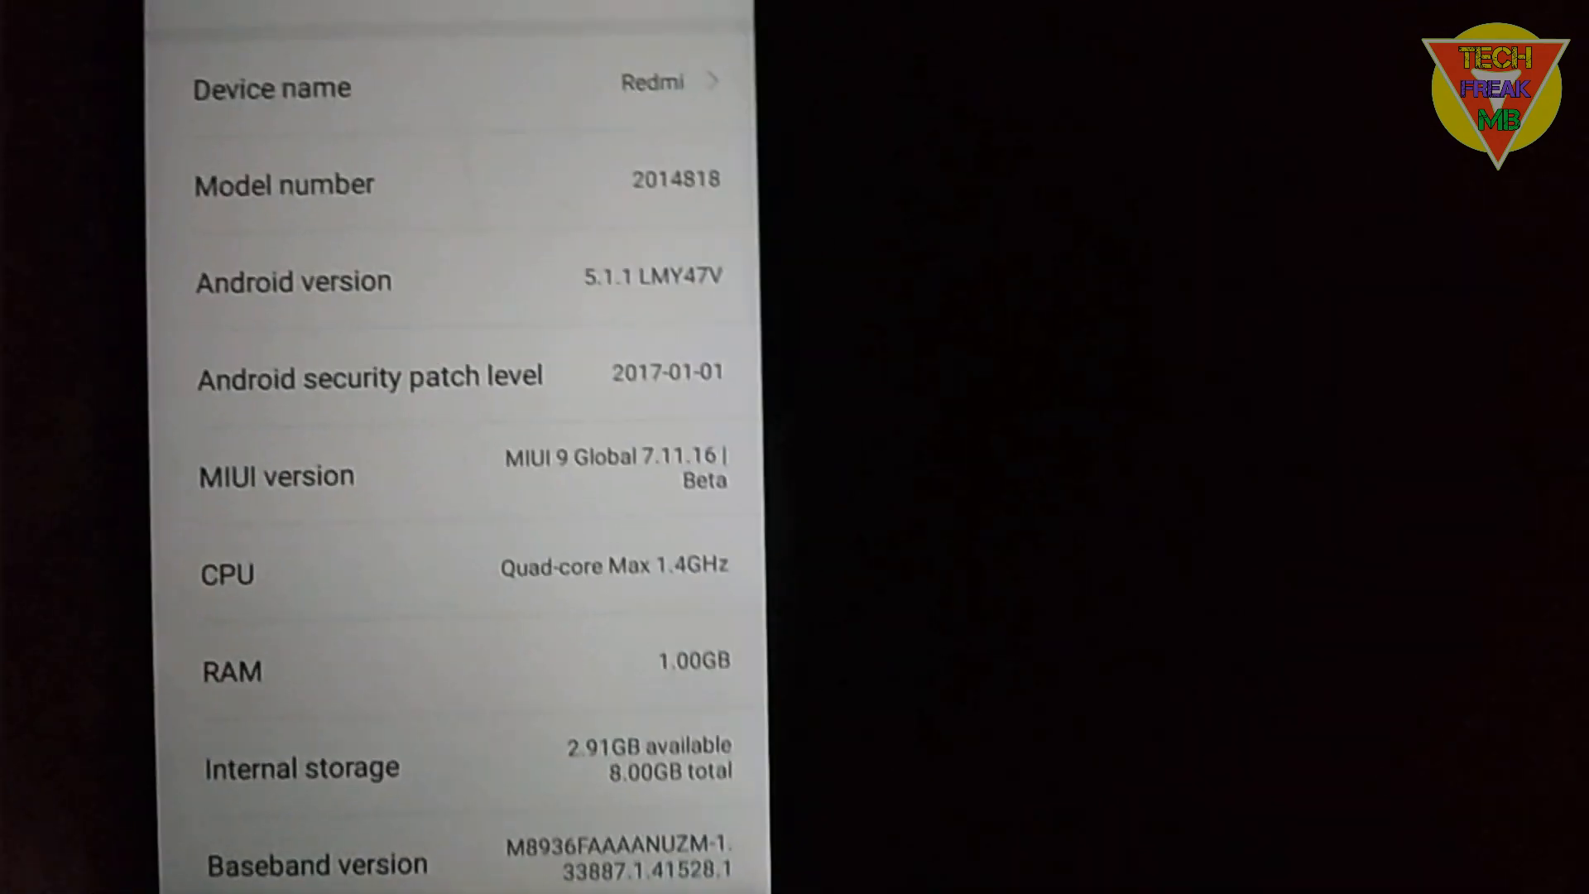
Open About phone and scroll through MIUI 9 Global beta, Android 5.1.1 and hardware specs.
scroll("down", 3)
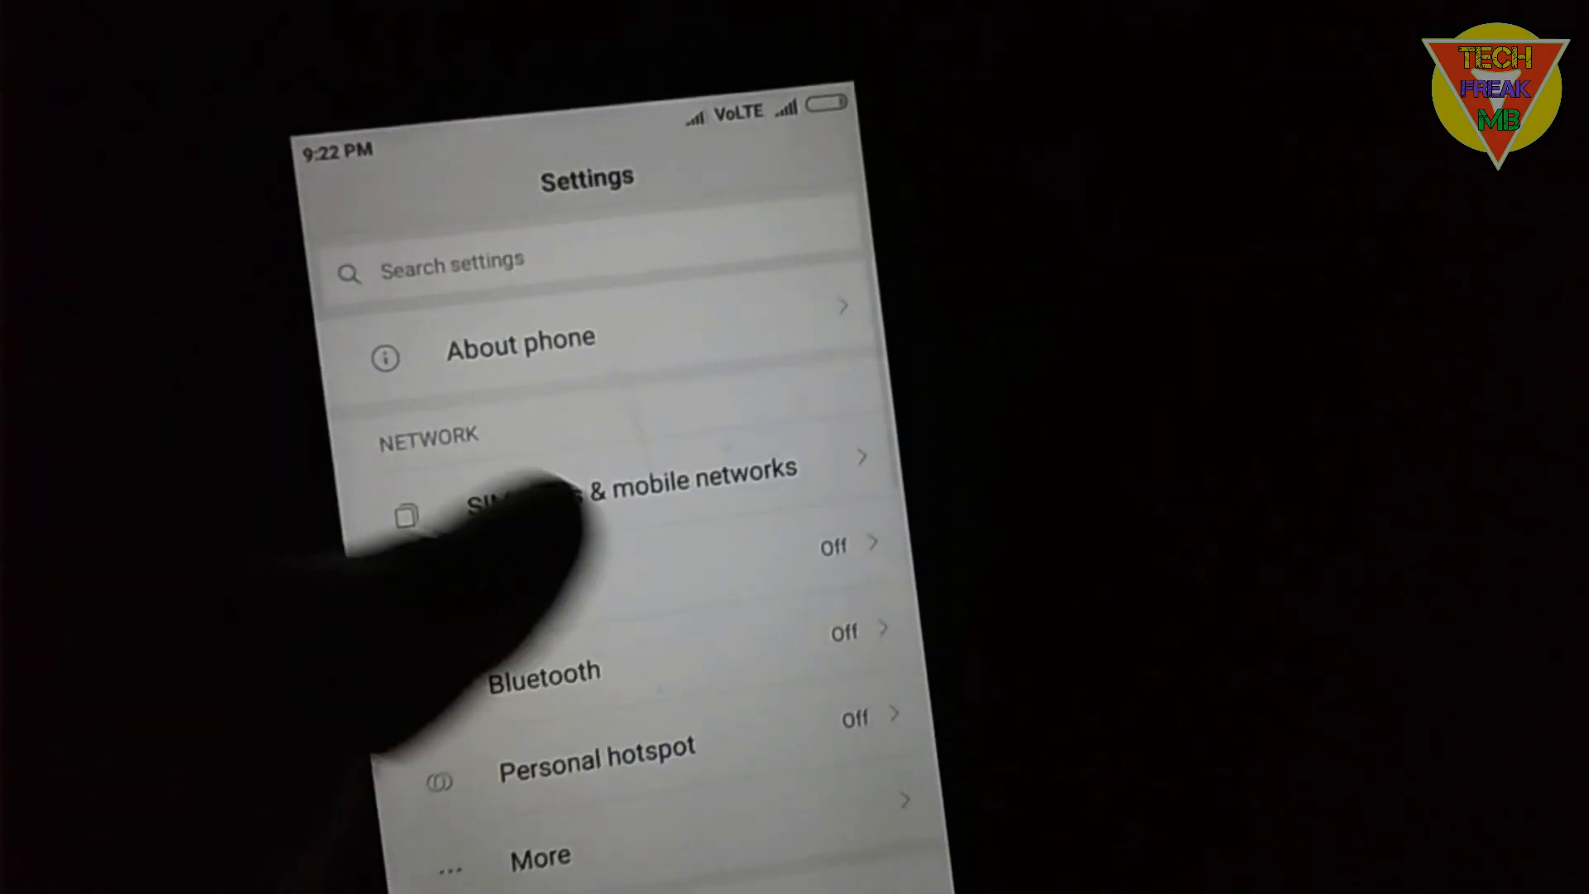
left_click(520, 357)
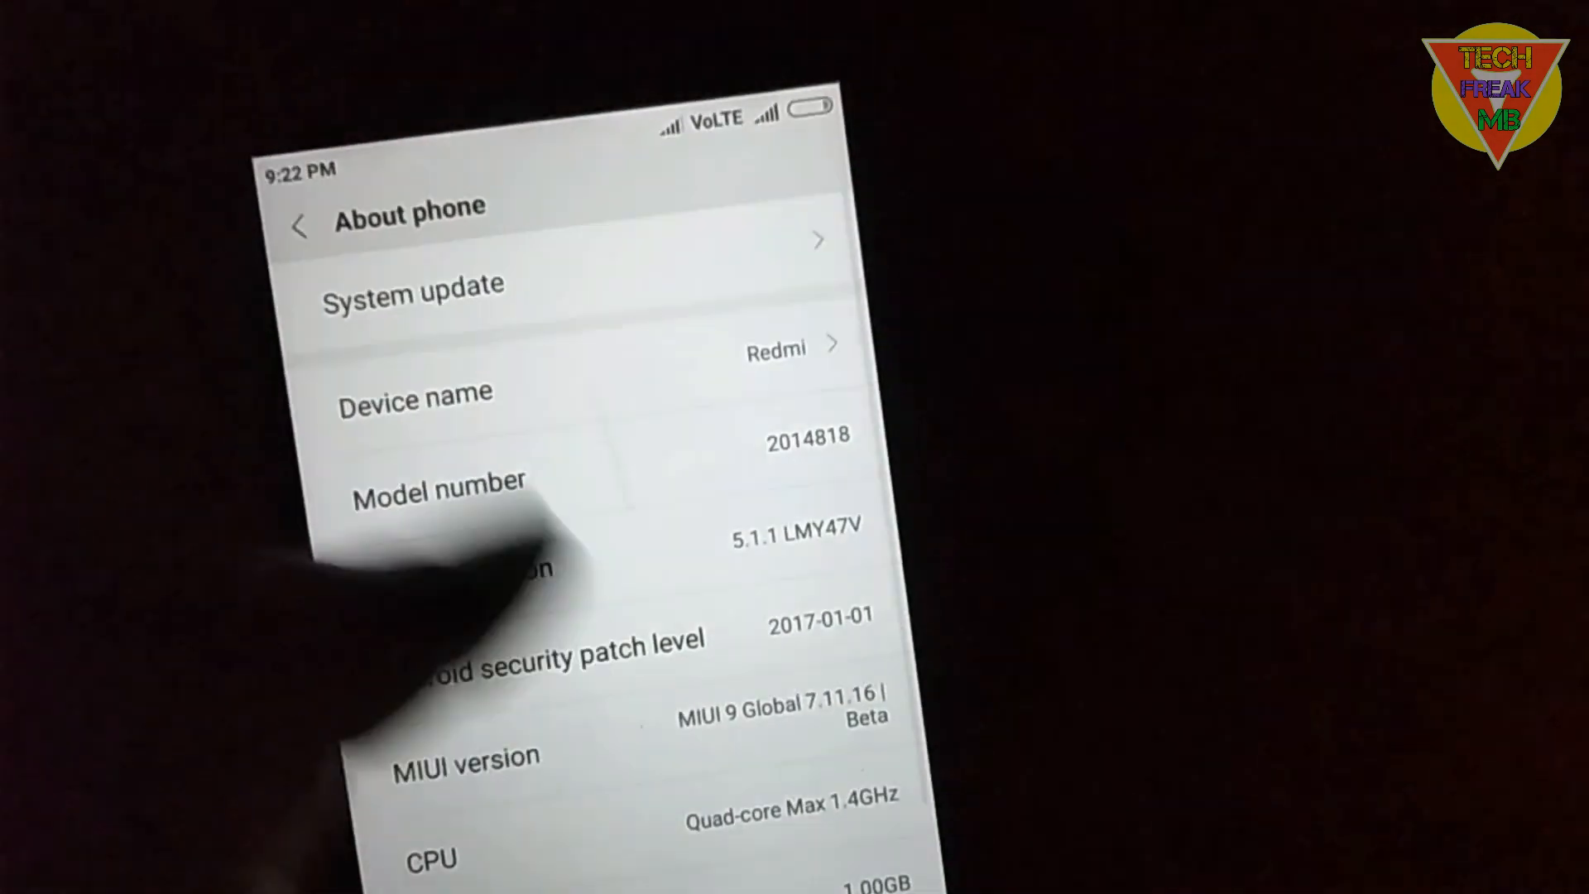
scroll("down", 3)
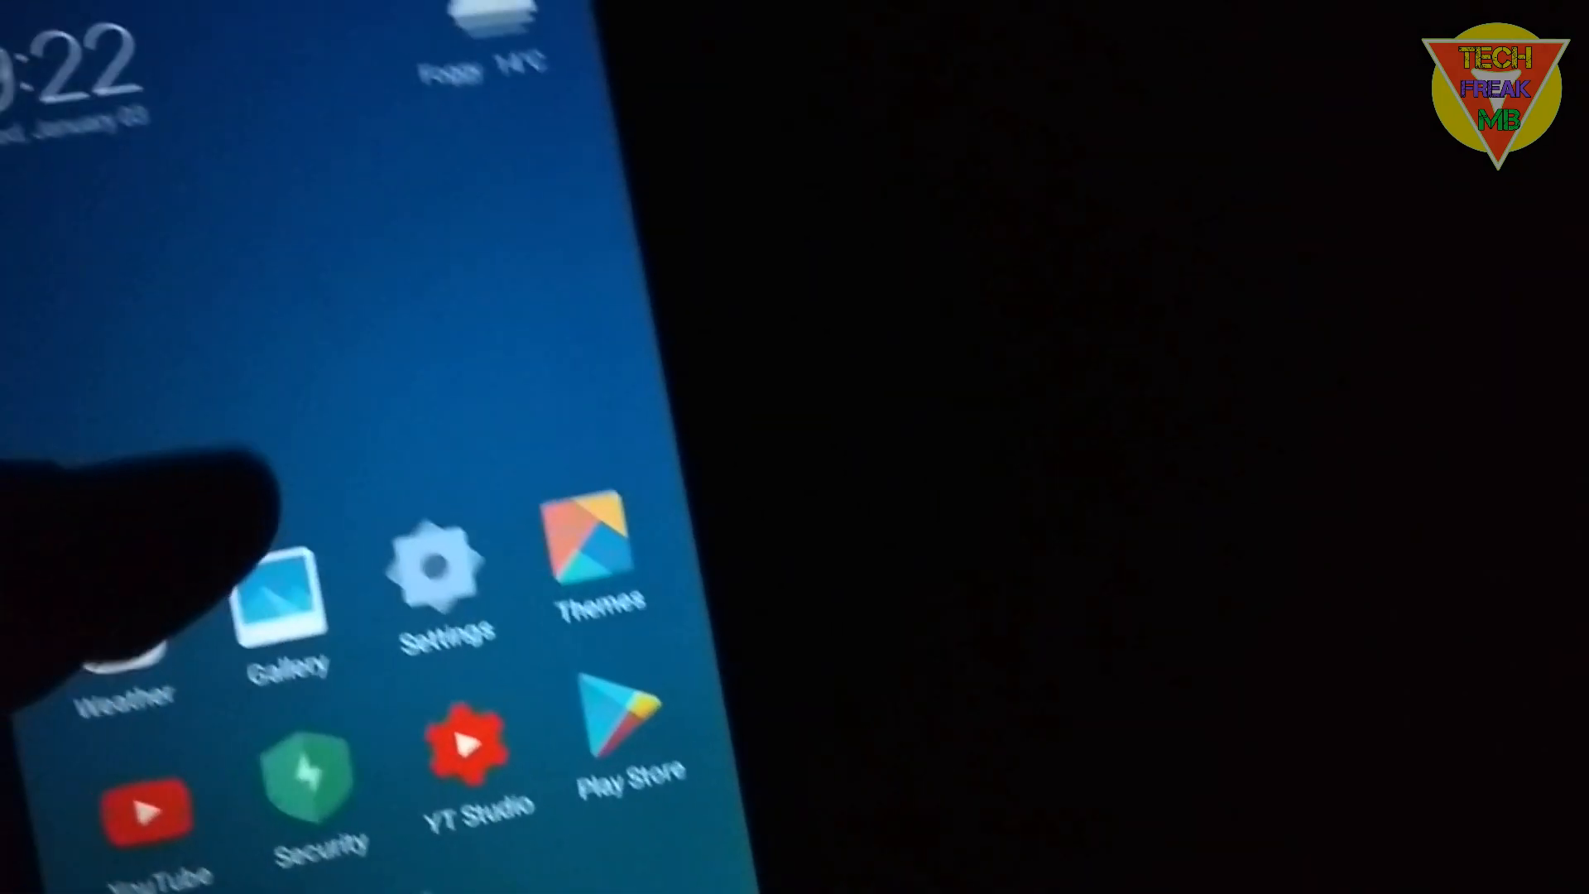
Pull down the notification shade and expand it to show Mobile data, Wi-Fi, Bluetooth and GPS toggles.
scroll("down", 3)
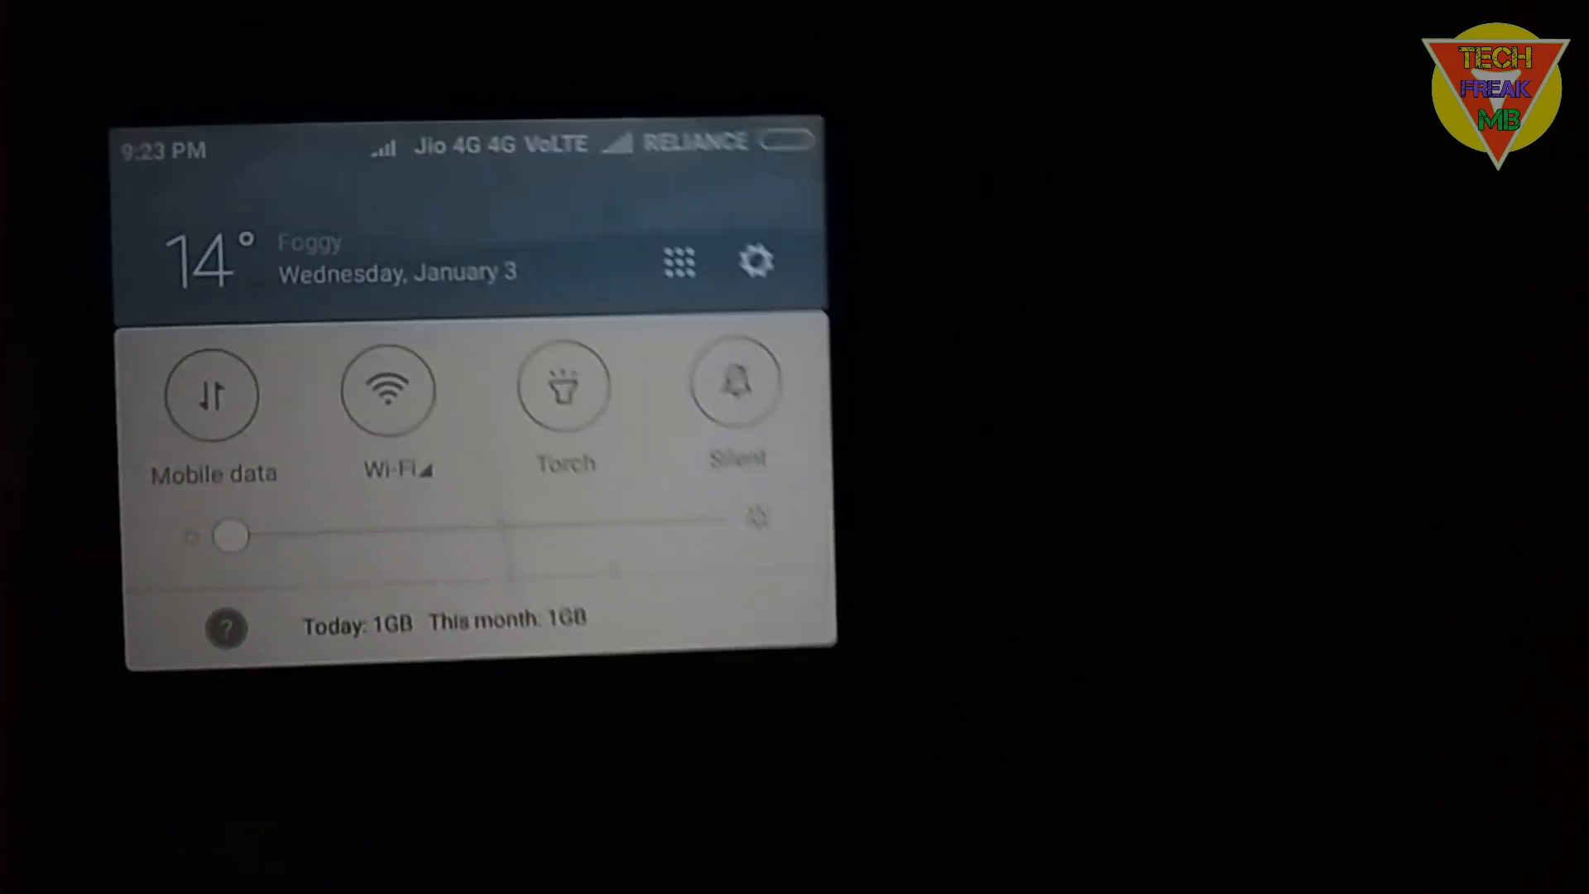
left_click(680, 263)
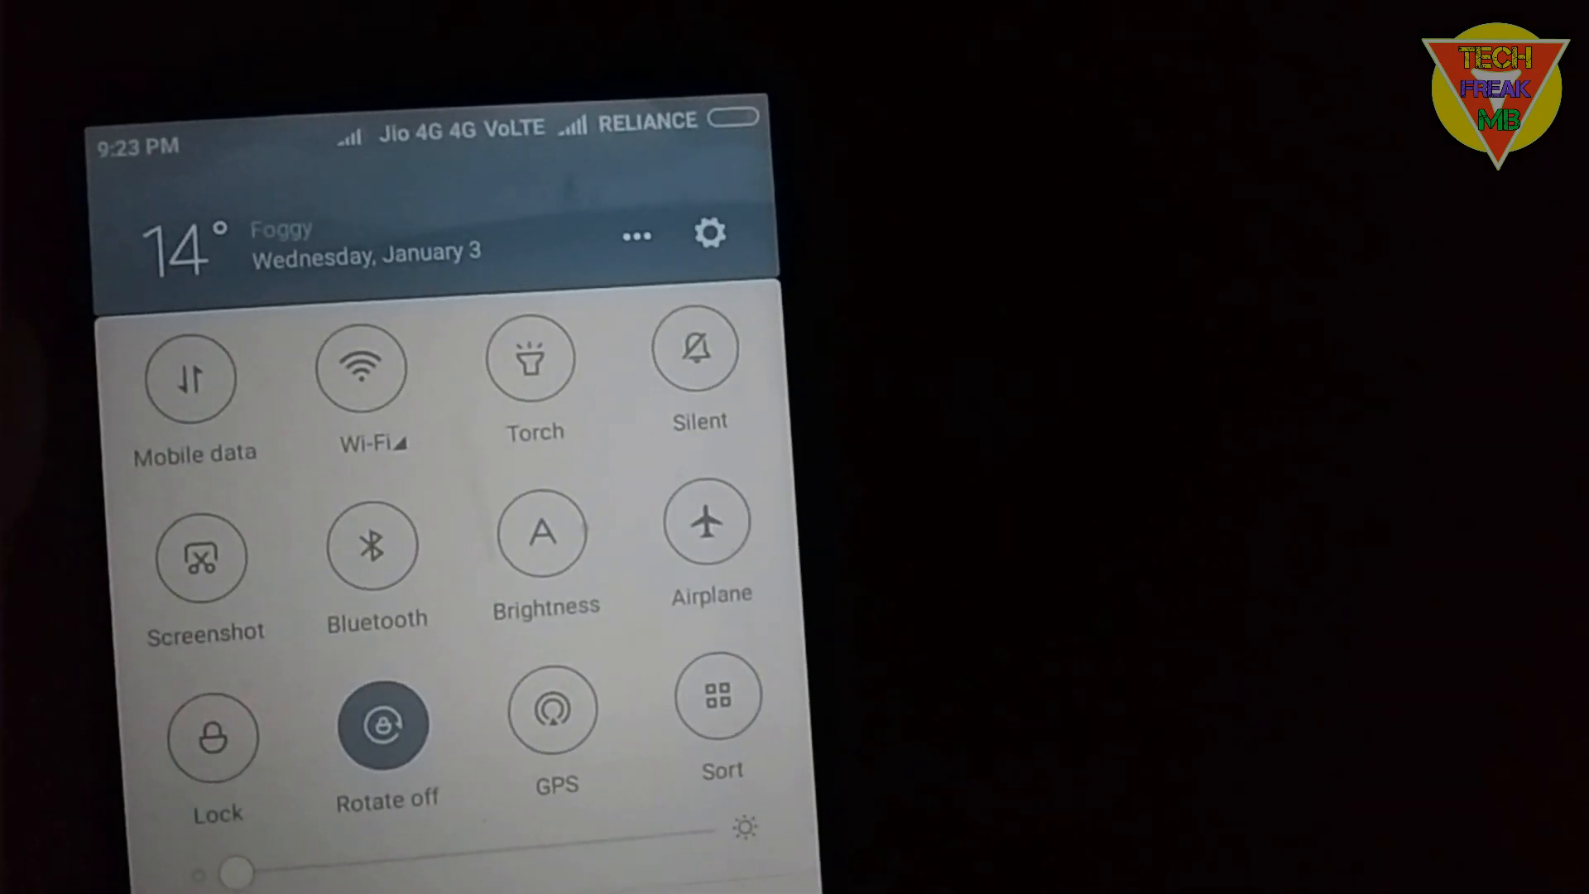